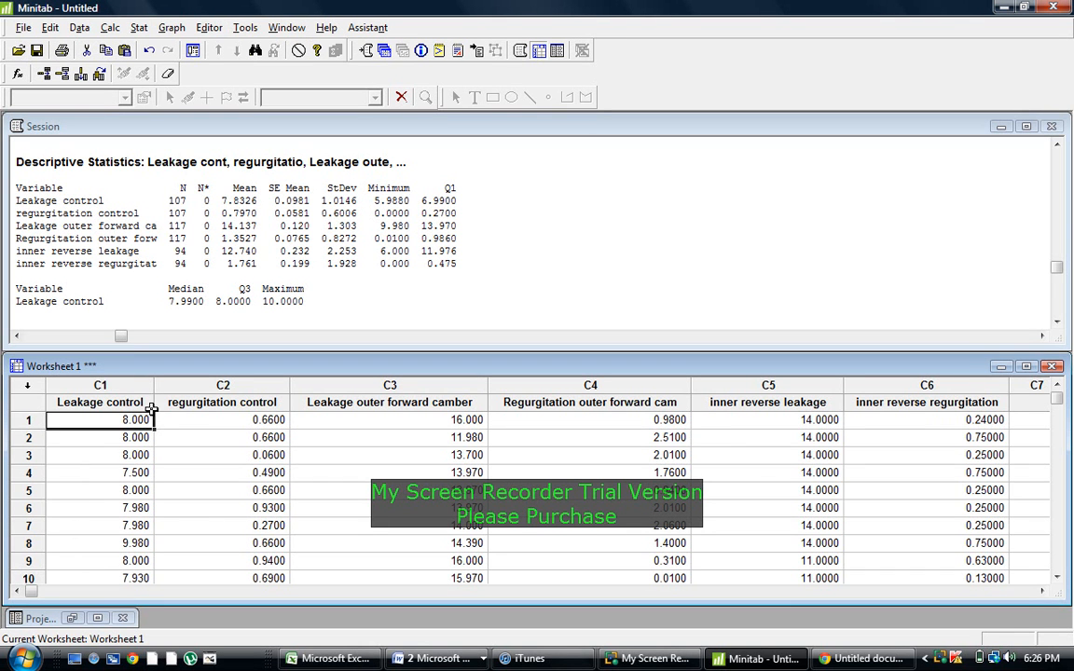
{"action": "mouse_move", "coordinate": [216, 420]}
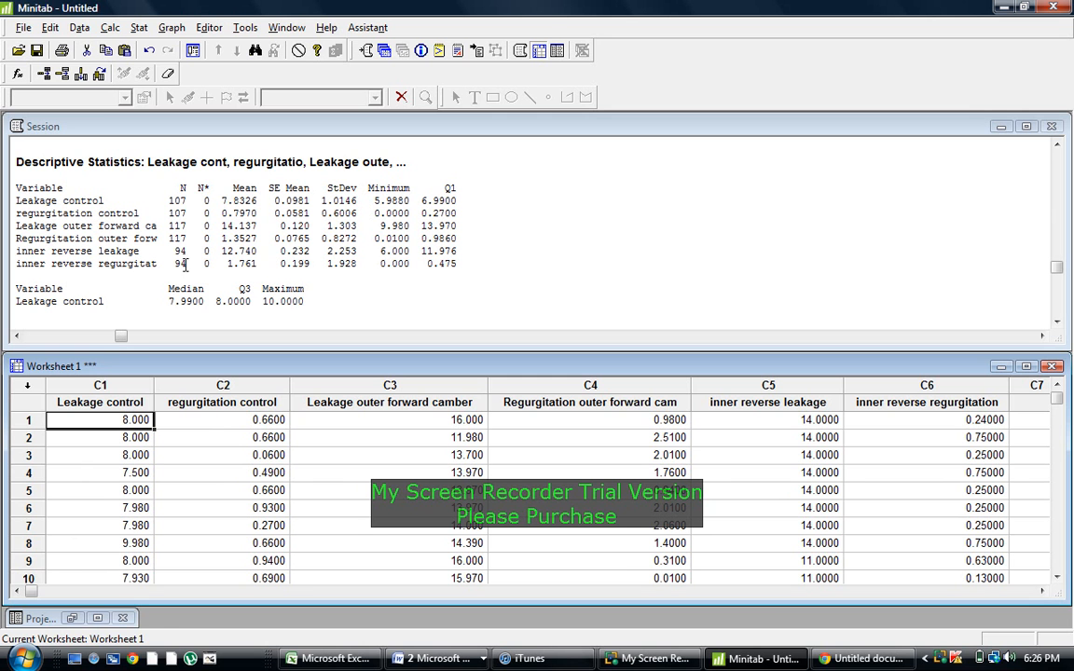
- Open Display Descriptive Statistics with the leakage and regurgitation columns as variables
{"action": "left_click", "coordinate": [144, 12]}
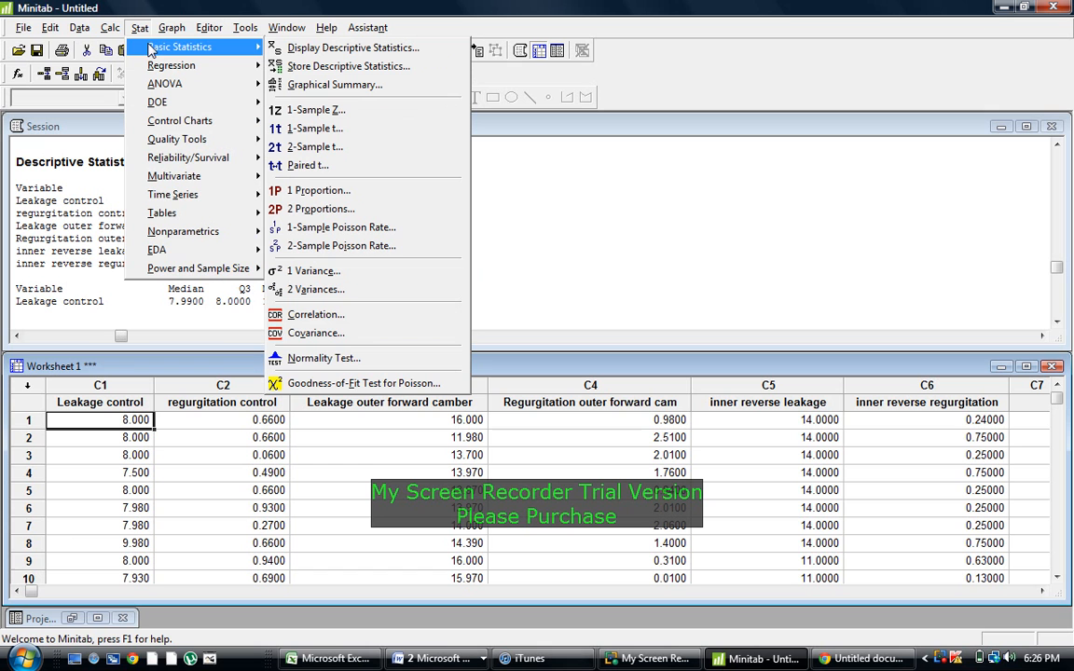
{"action": "mouse_move", "coordinate": [220, 51]}
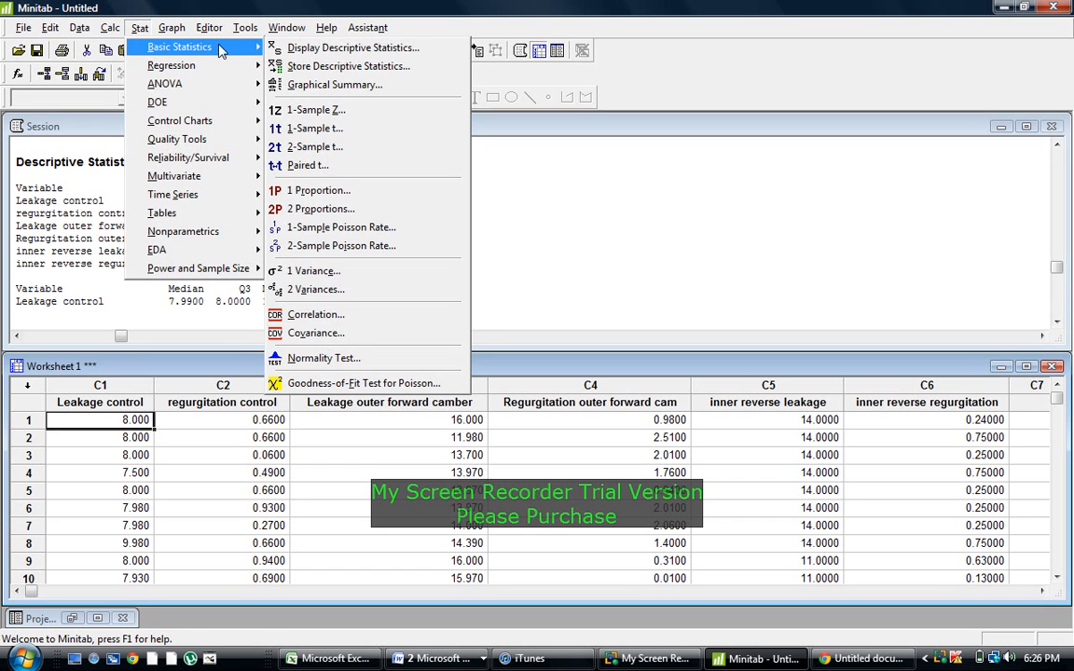
{"action": "left_click", "coordinate": [350, 46]}
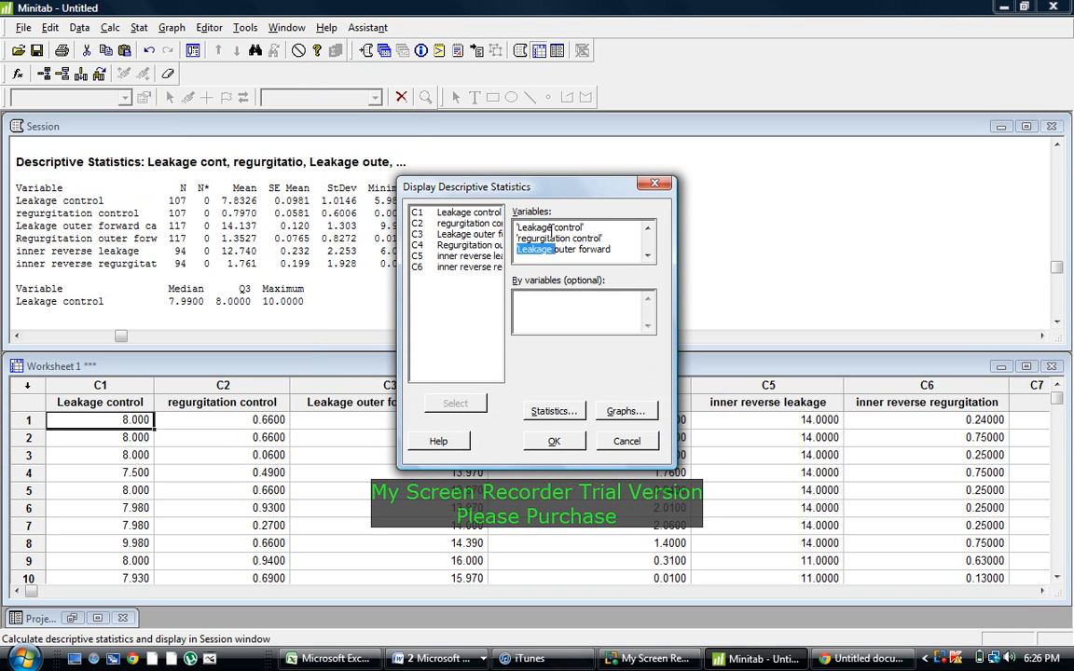
{"action": "left_click", "coordinate": [647, 257]}
{"action": "type", "text": "'"}
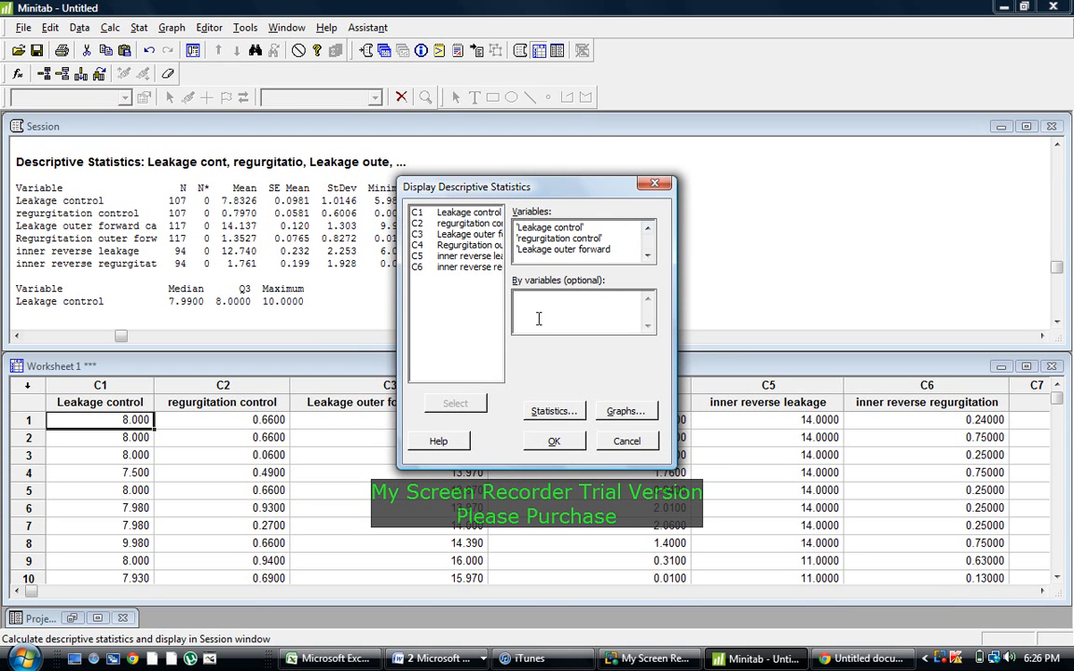
{"action": "left_click", "coordinate": [554, 410]}
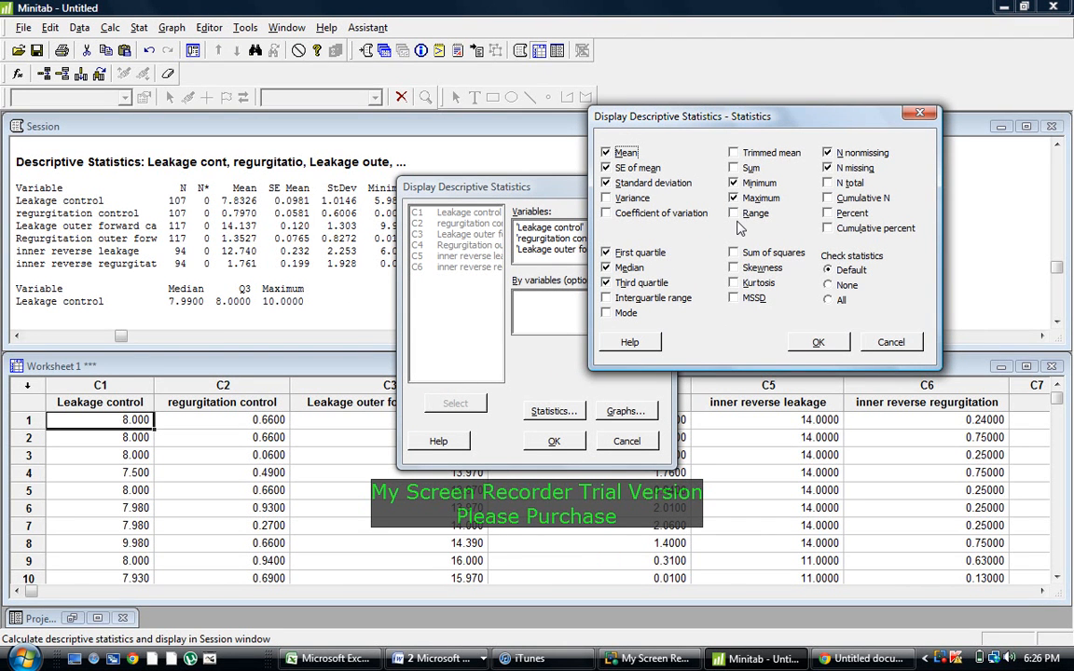
{"action": "left_click", "coordinate": [818, 341]}
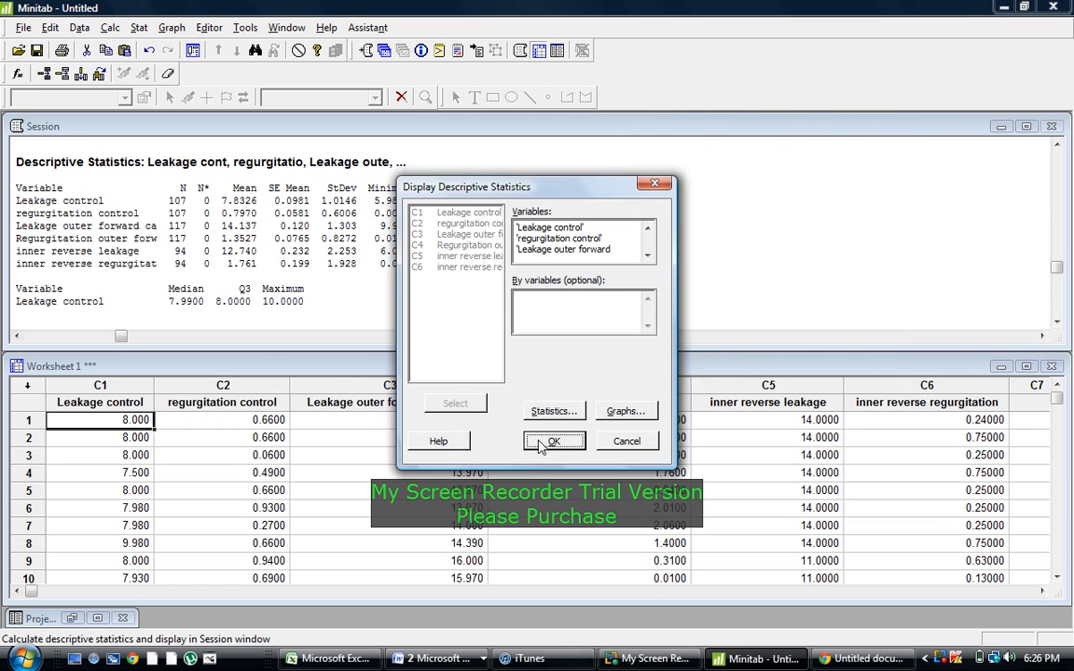
- Run descriptive statistics for the six columns, then bring the screen recorder to front
{"action": "left_click", "coordinate": [554, 440]}
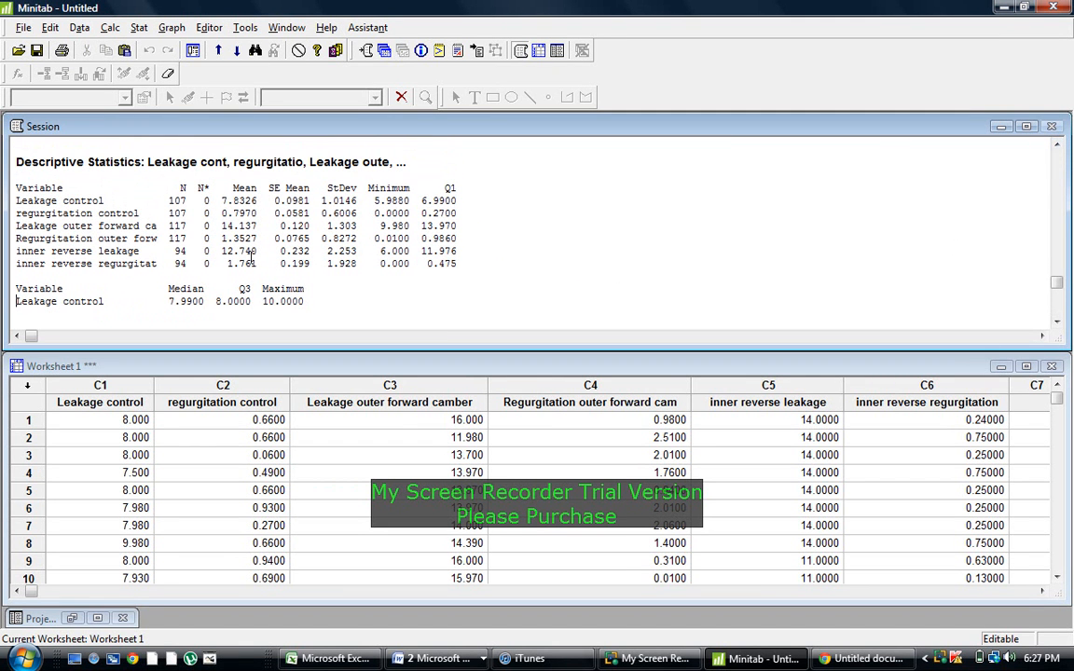
{"action": "mouse_move", "coordinate": [315, 179]}
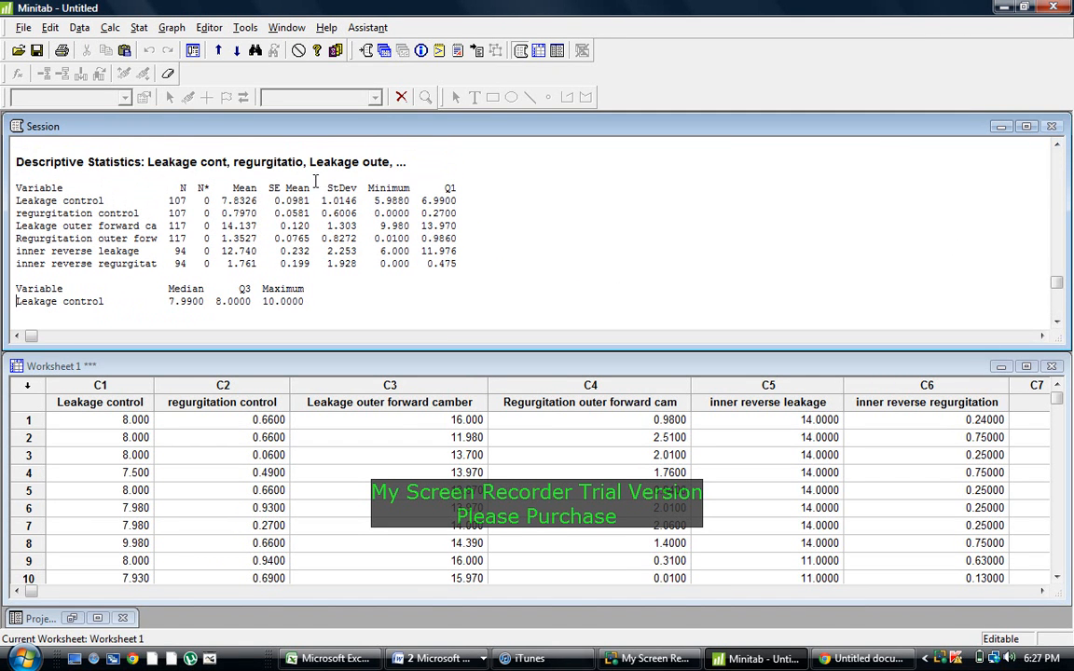
{"action": "mouse_move", "coordinate": [776, 643]}
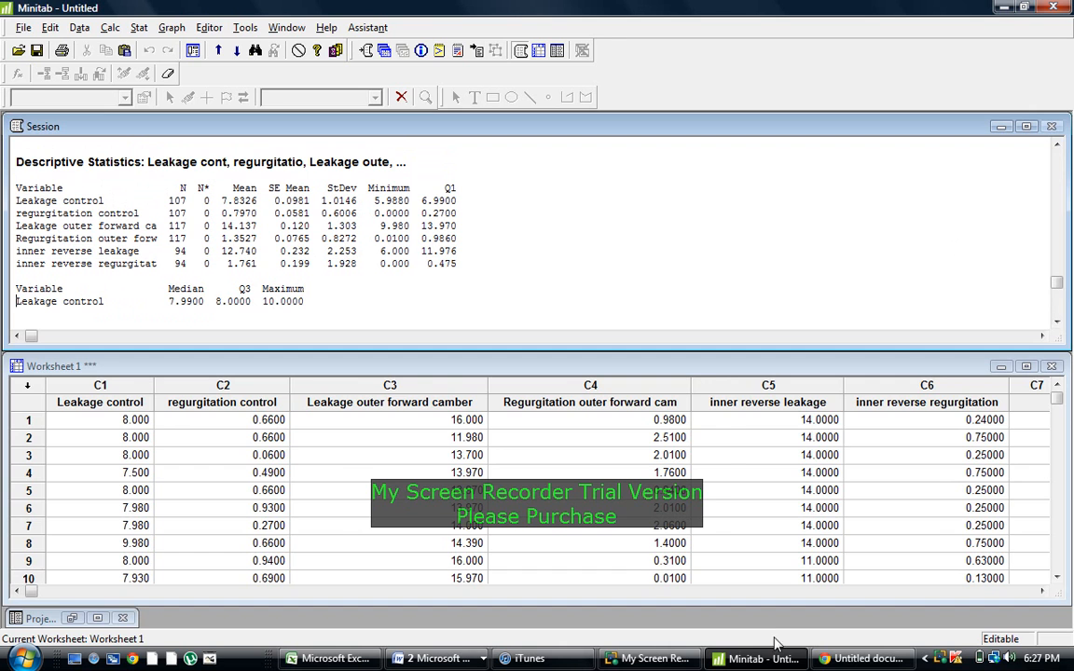
{"action": "left_click", "coordinate": [648, 658]}
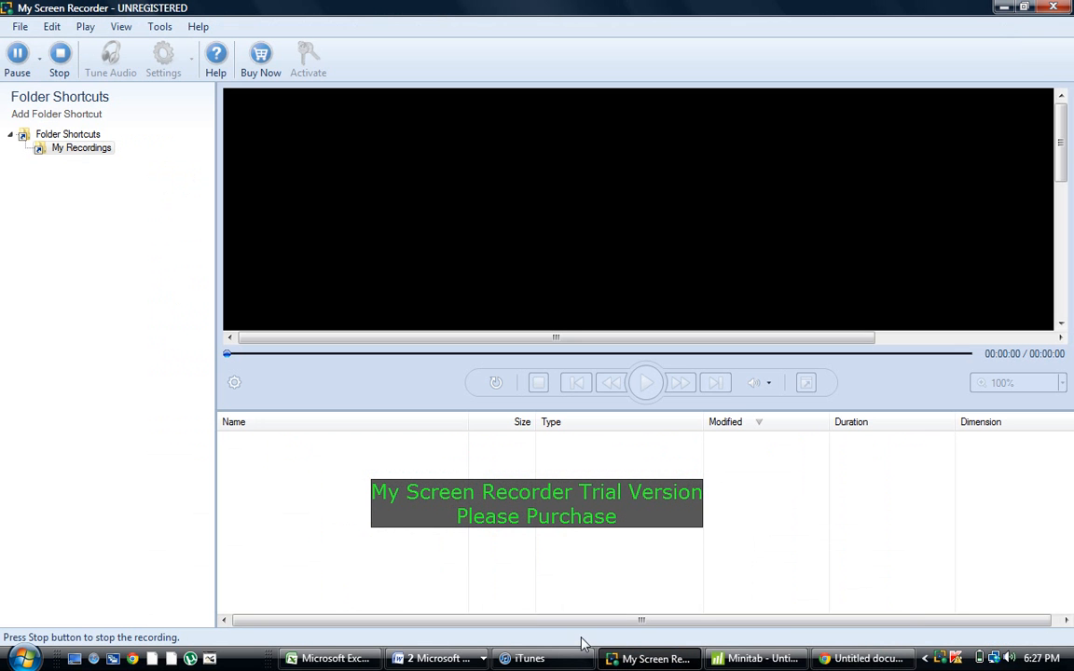